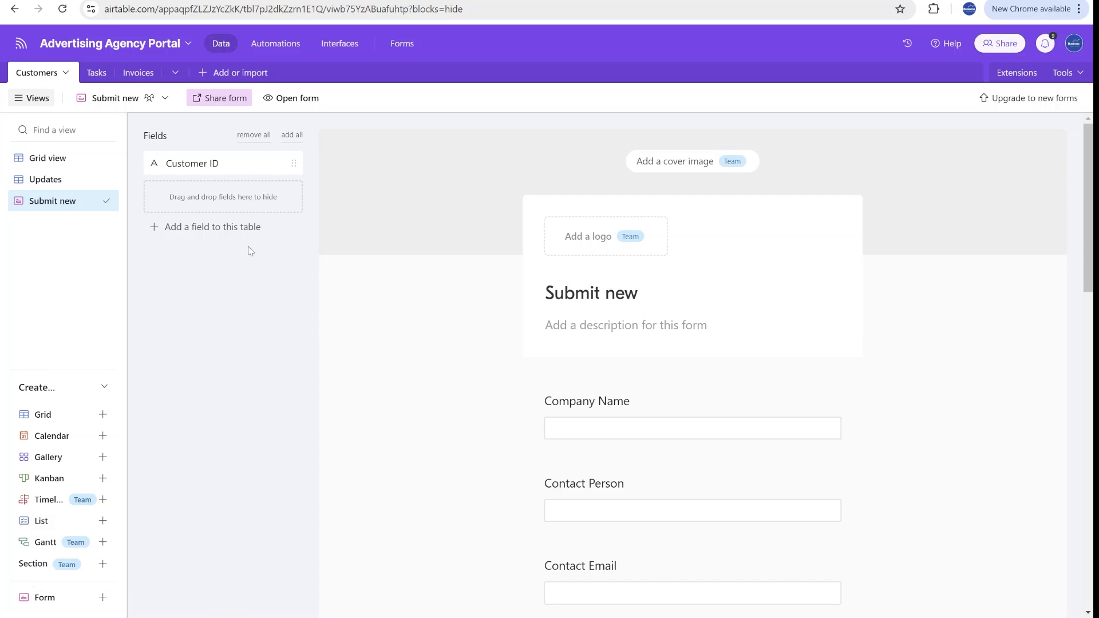
- Show the Updates view and launch NextGen Creatives' Update profile form
left_click(46, 180)
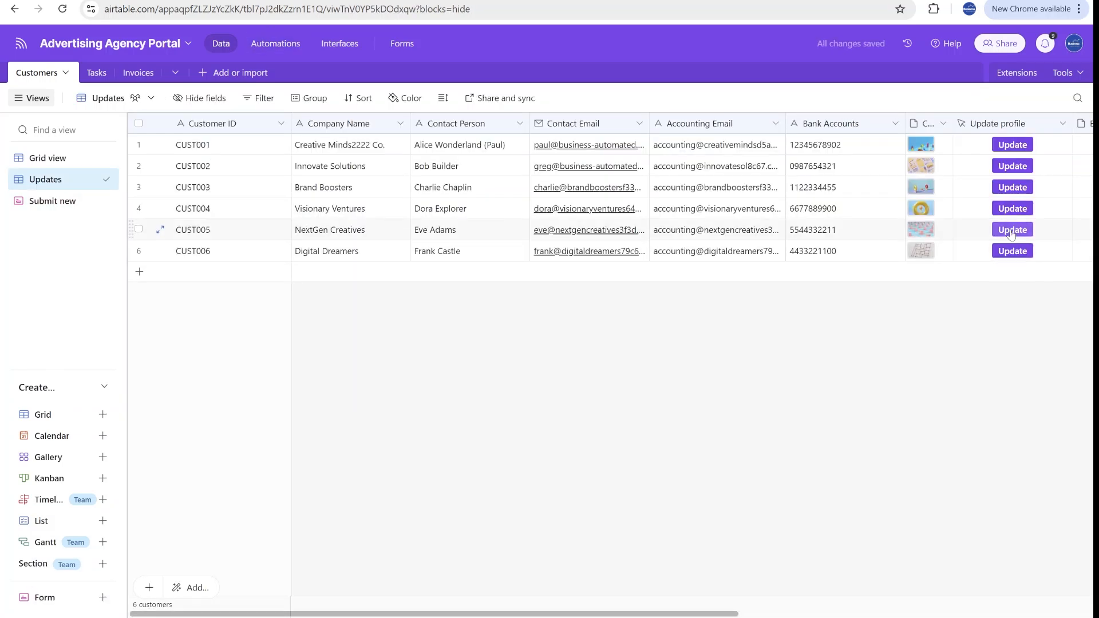
left_click(1011, 229)
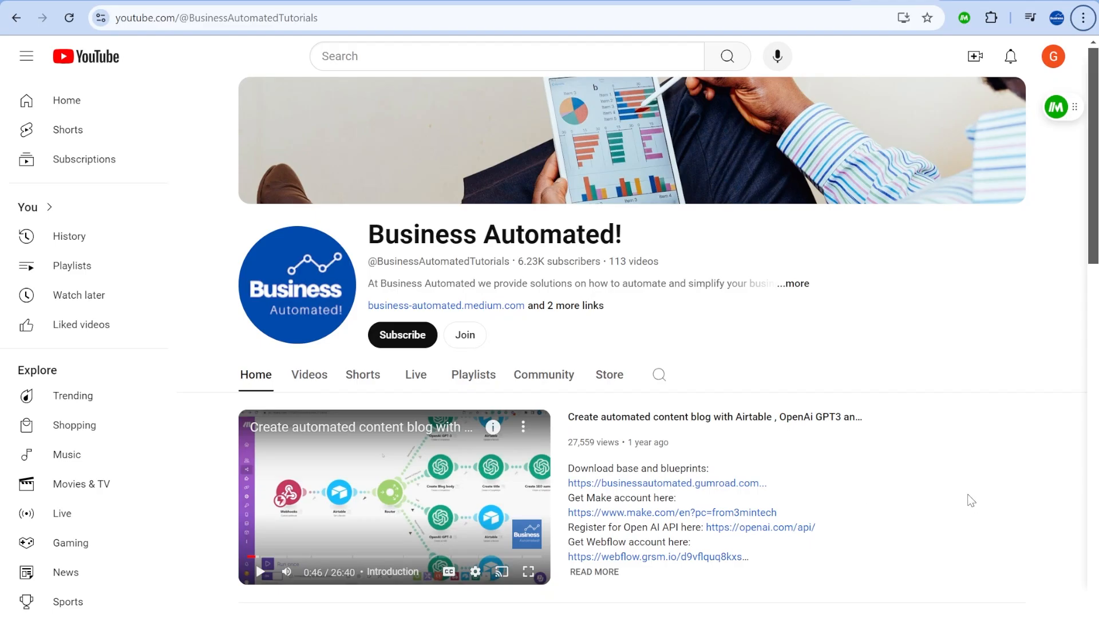
scroll("down", 3)
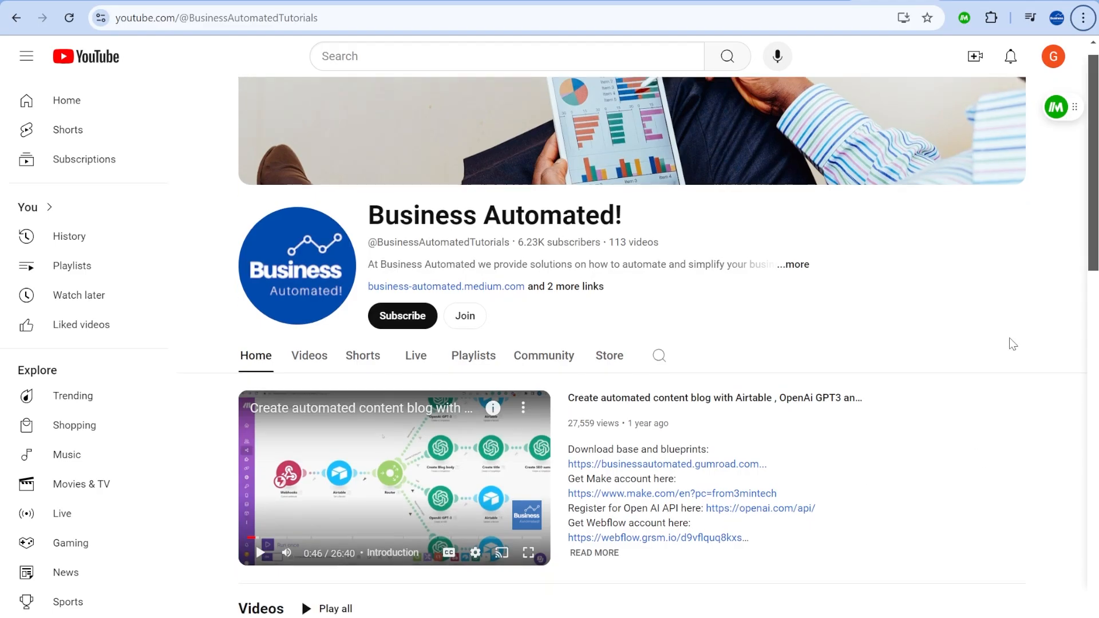
scroll("down", 3)
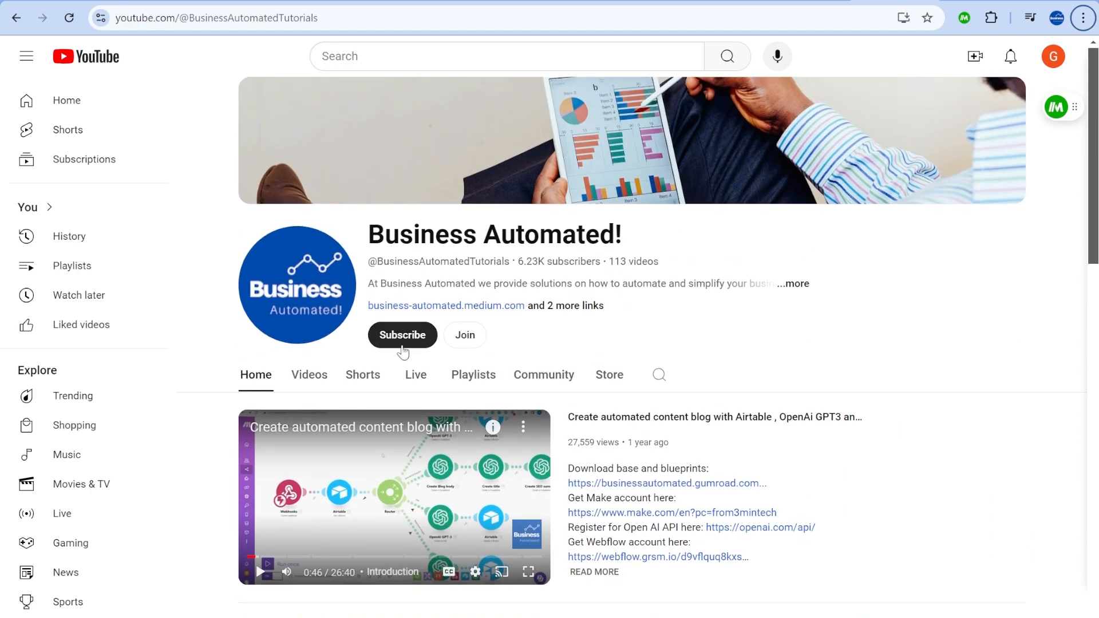
scroll("down", 3)
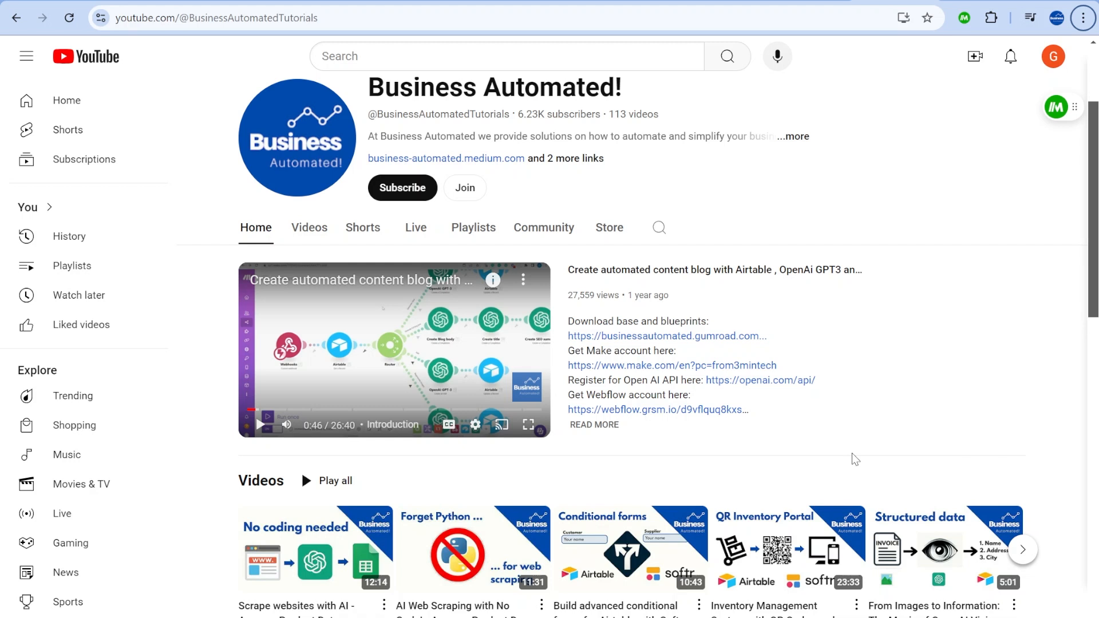
left_click(463, 188)
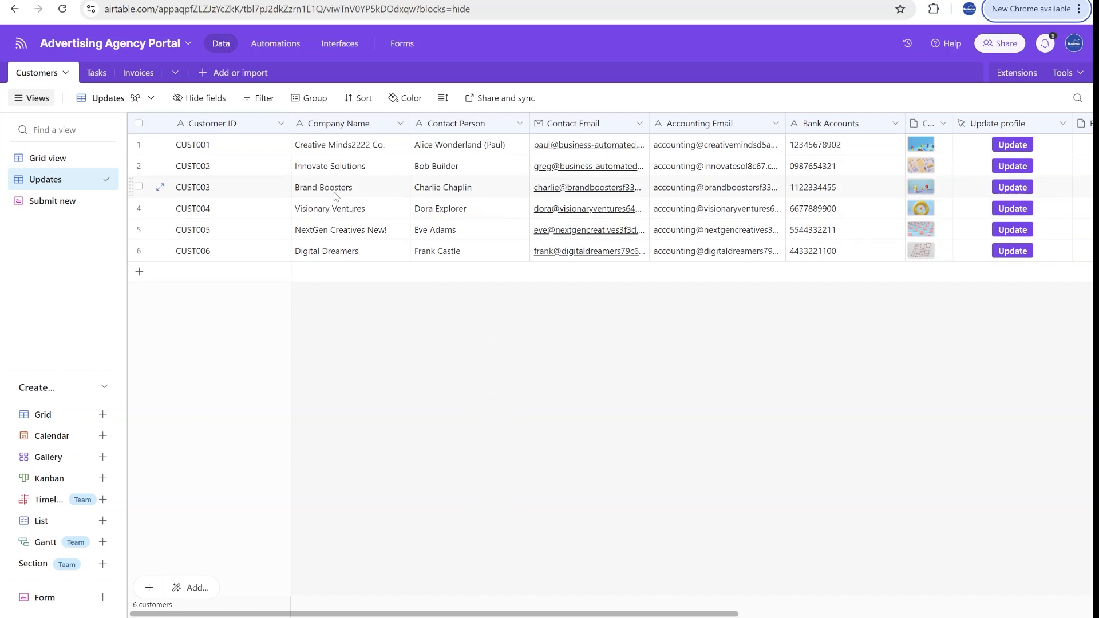
- Review the updated grid record and the customer portal interface down to Digital Dreamers' form link
scroll("right", 3)
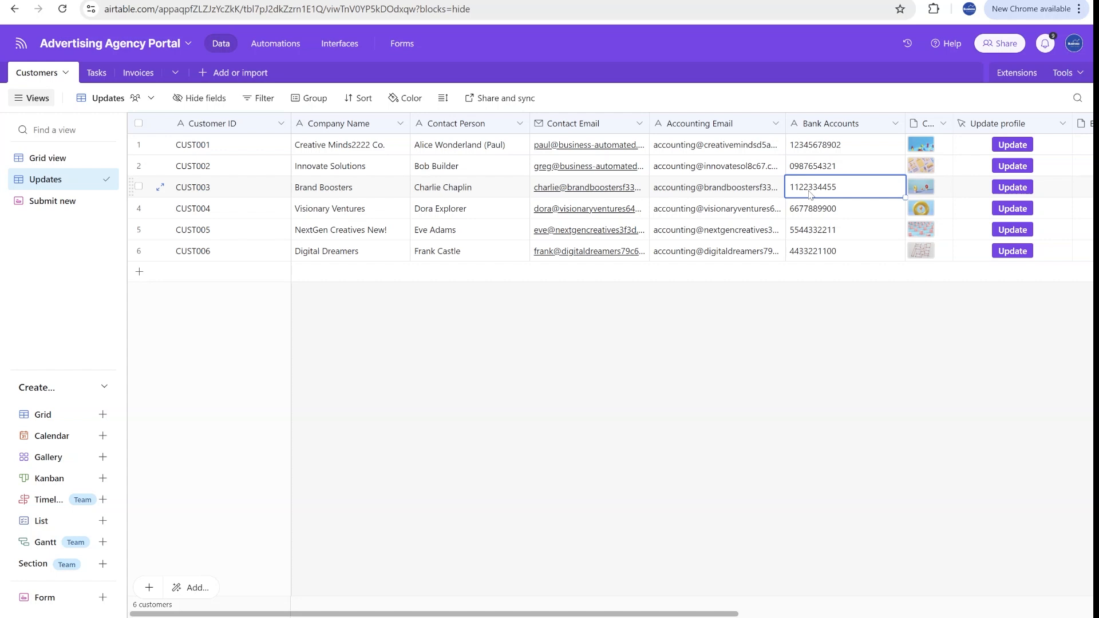
scroll("right", 3)
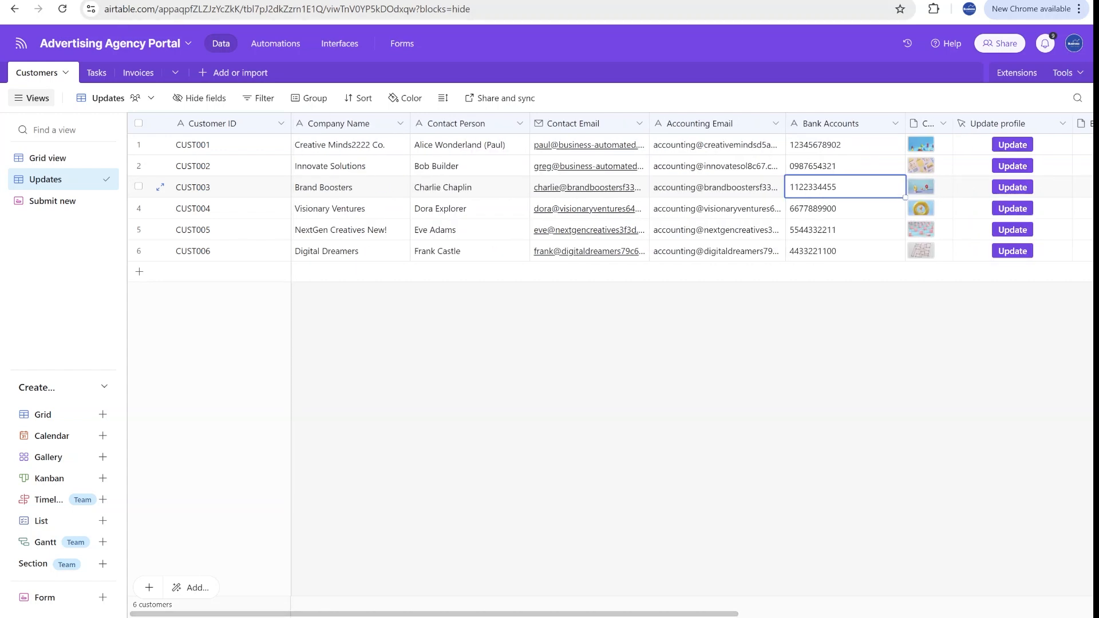
left_click(338, 43)
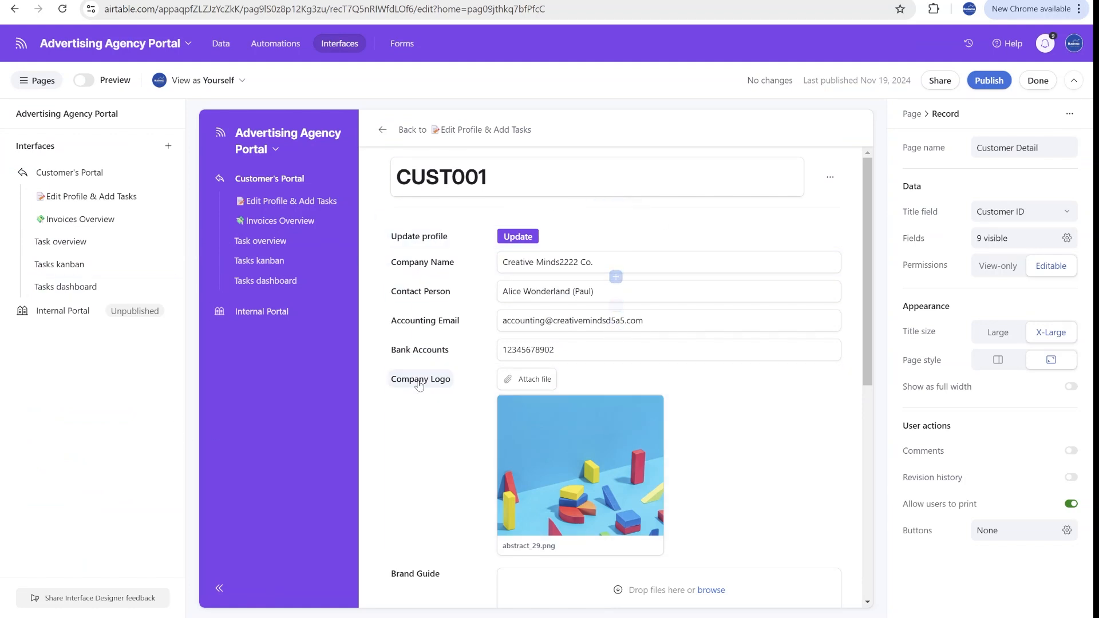
scroll("down", 3)
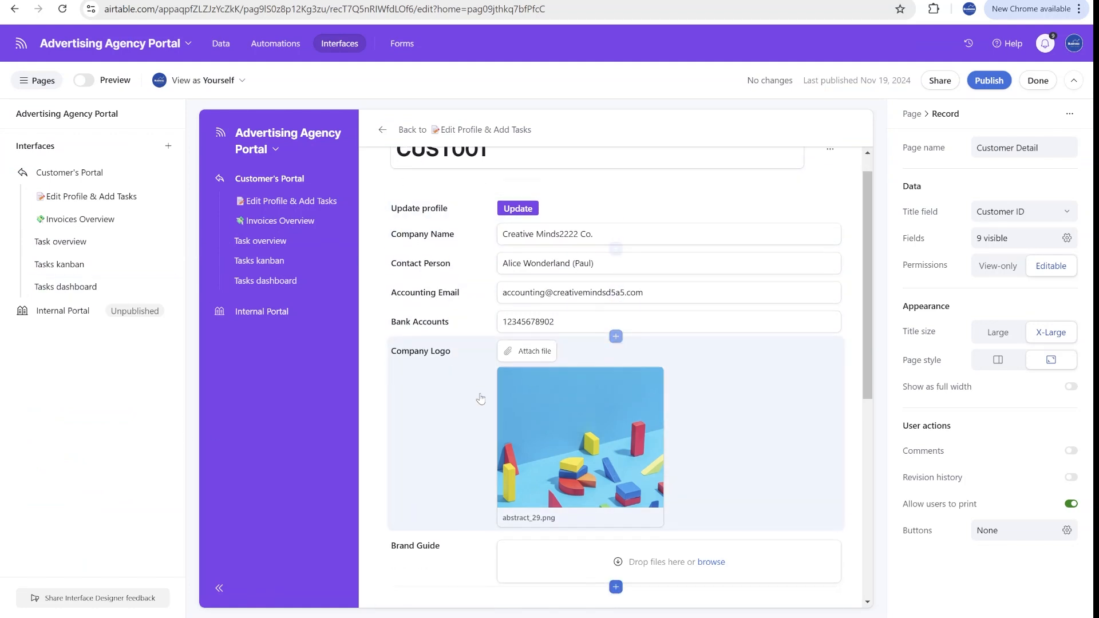
scroll("down", 3)
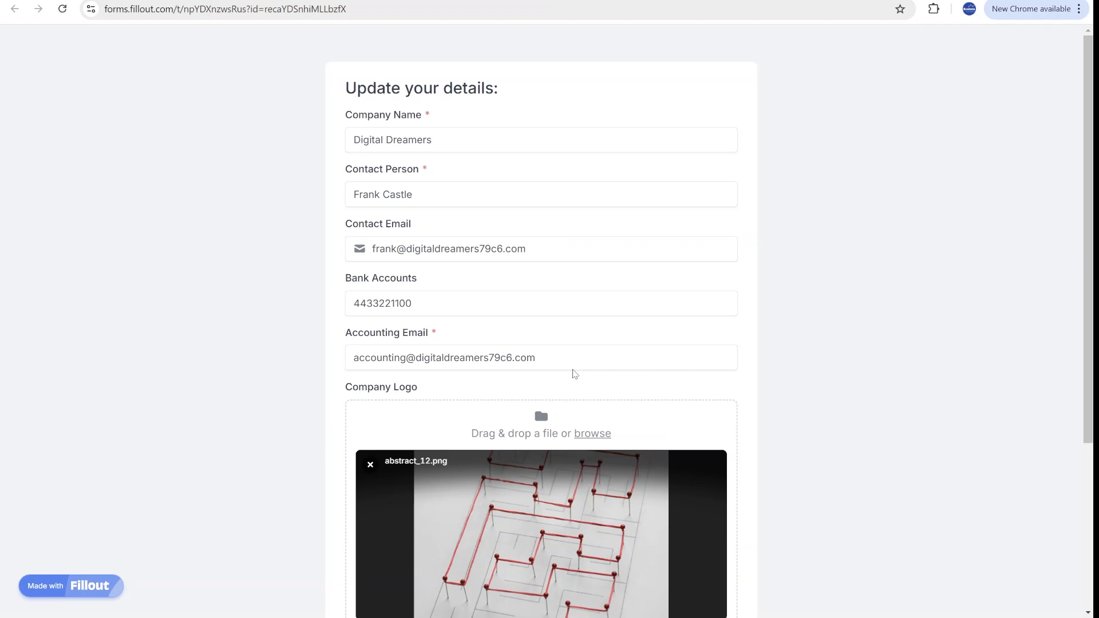
mouse_move(348, 8)
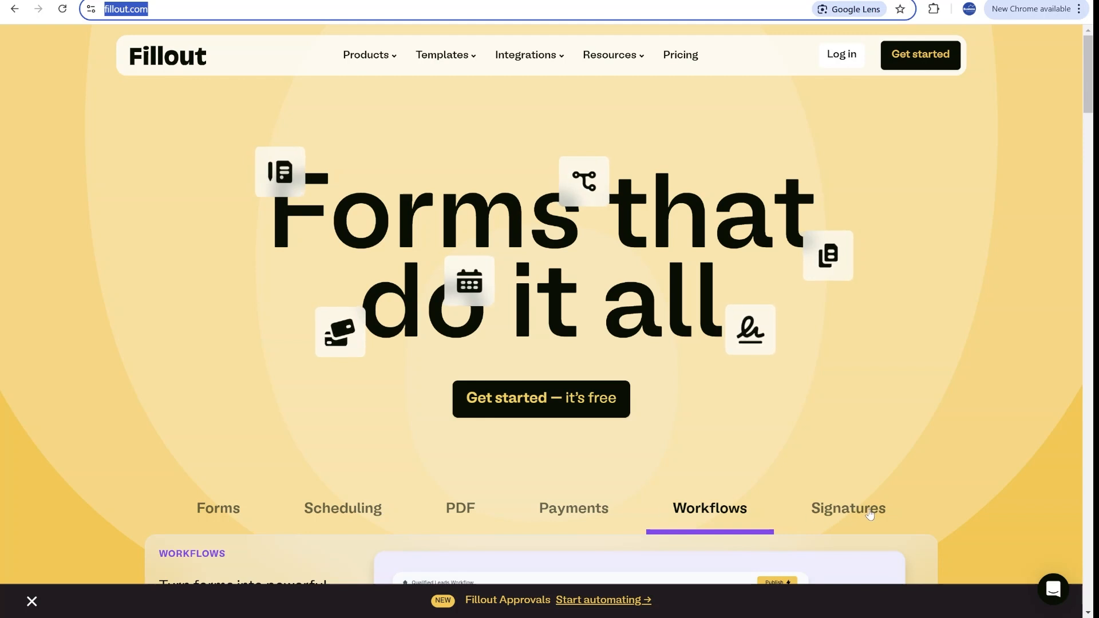
- From fillout.com's Signatures page, log in to the Forms dashboard
left_click(847, 508)
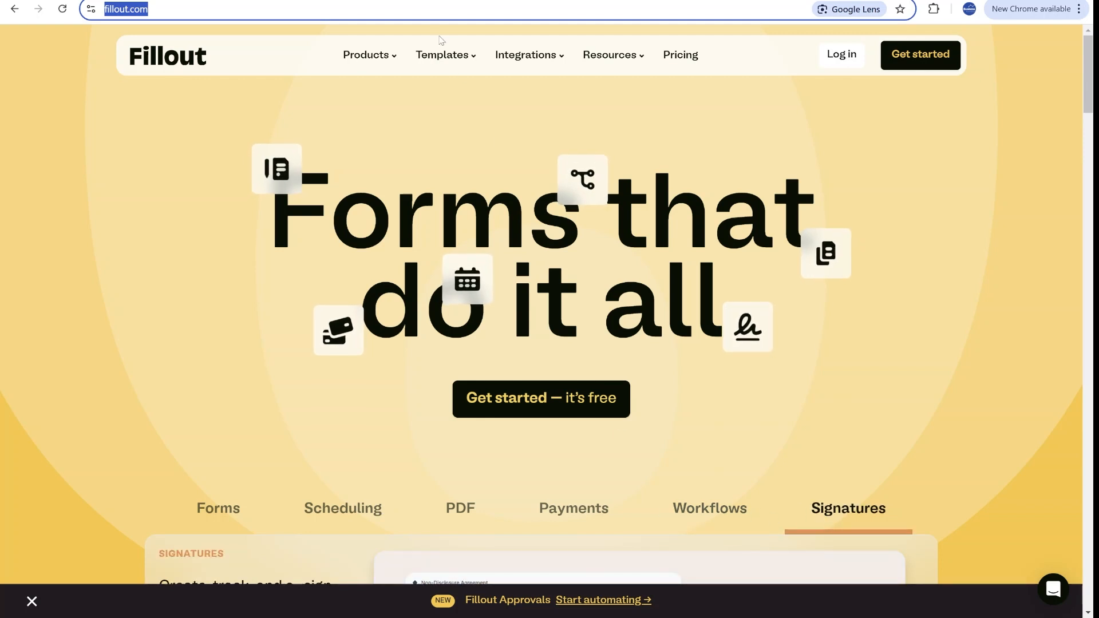
left_click(679, 55)
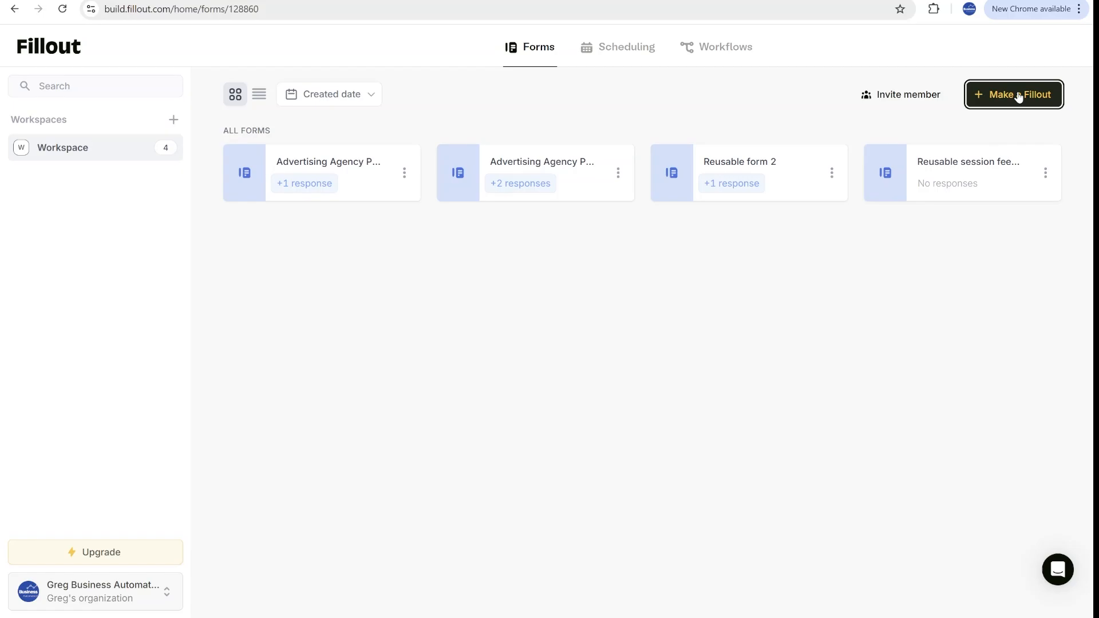
- Start a new Airtable-connected Fillout with the Light theme under the Agency Portal update account
left_click(1013, 95)
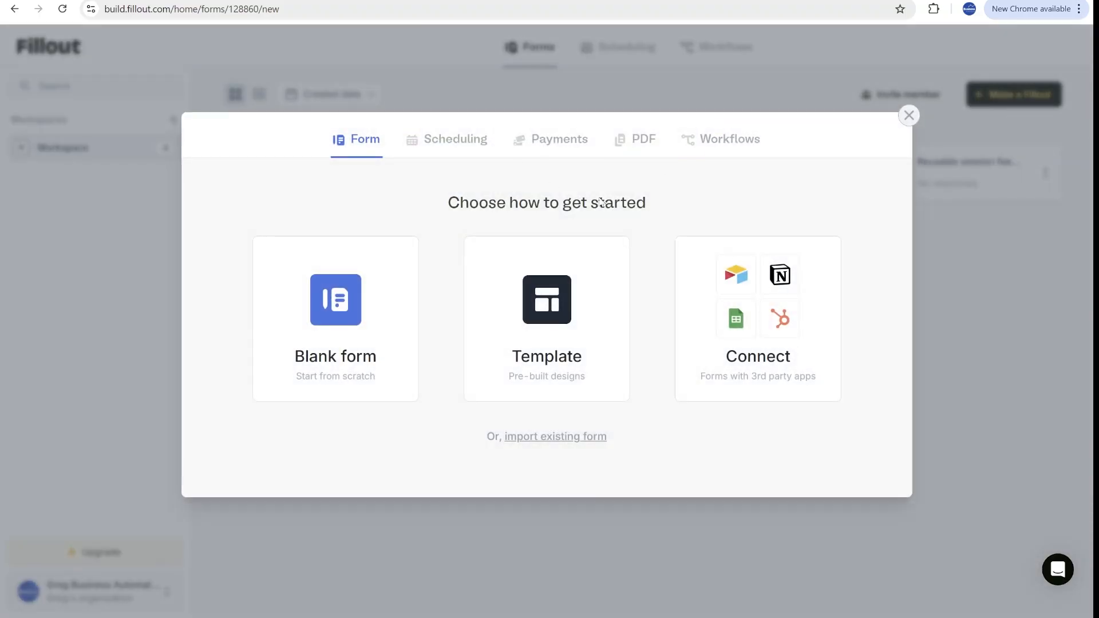
left_click(757, 319)
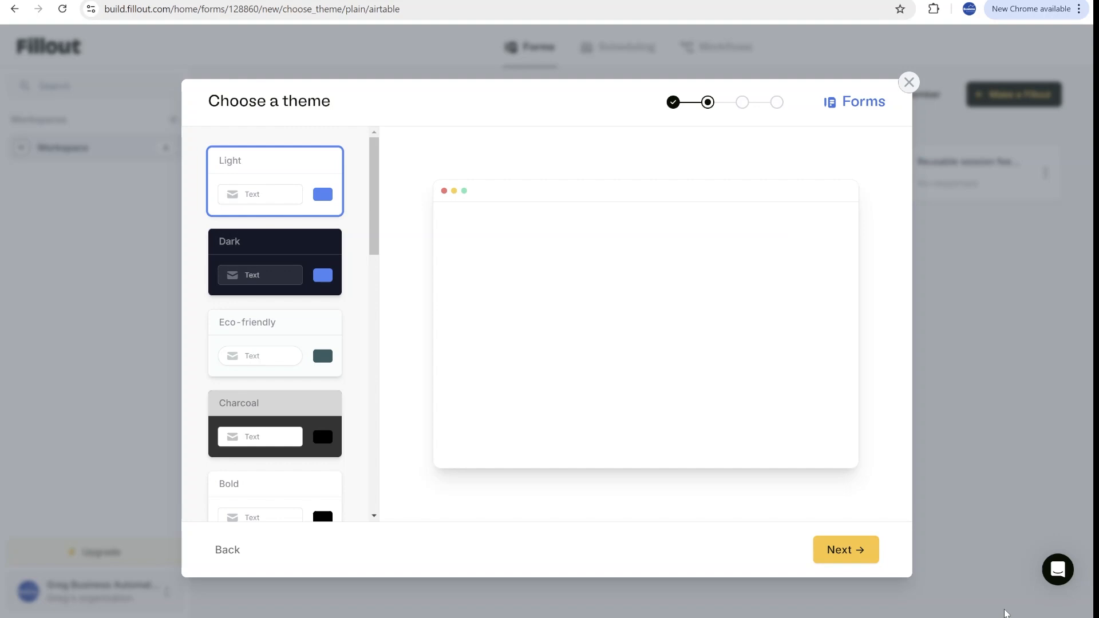
left_click(845, 550)
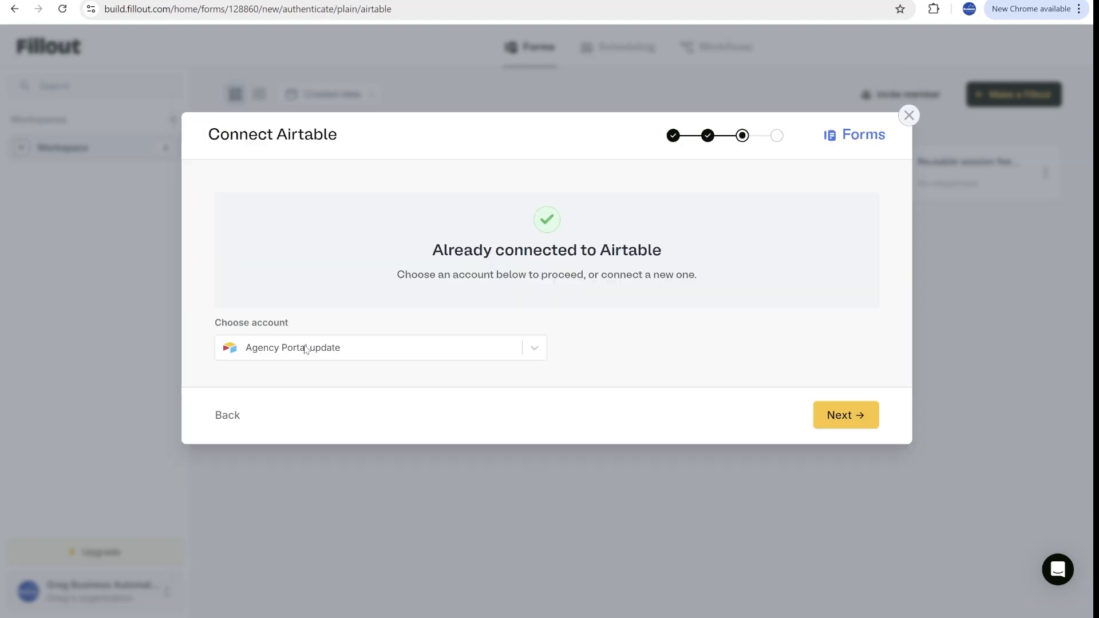
mouse_move(275, 361)
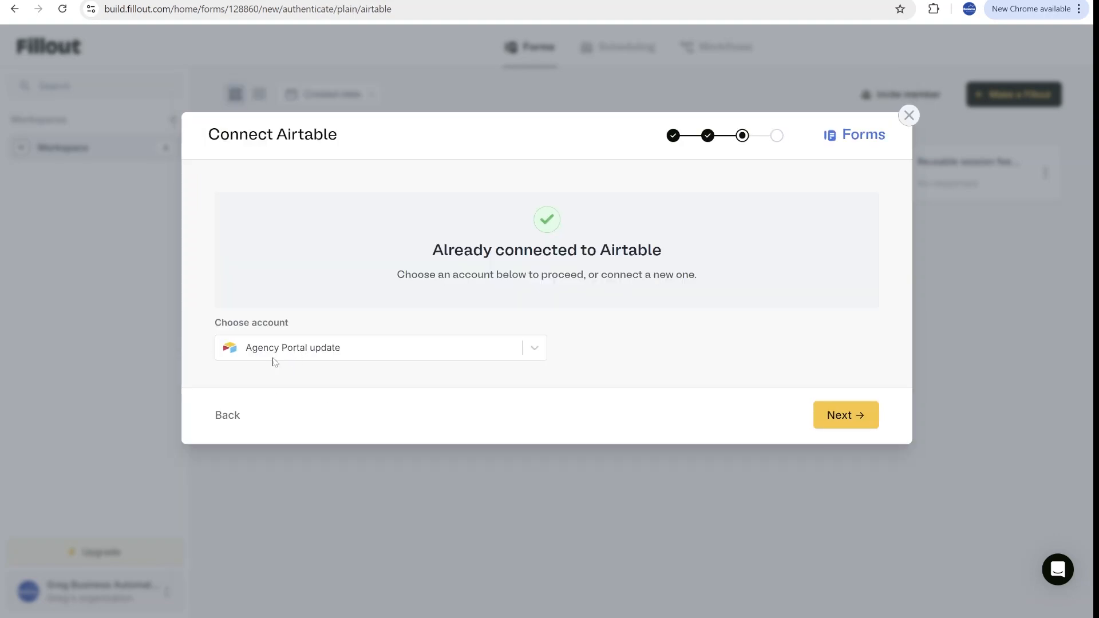
left_click(844, 414)
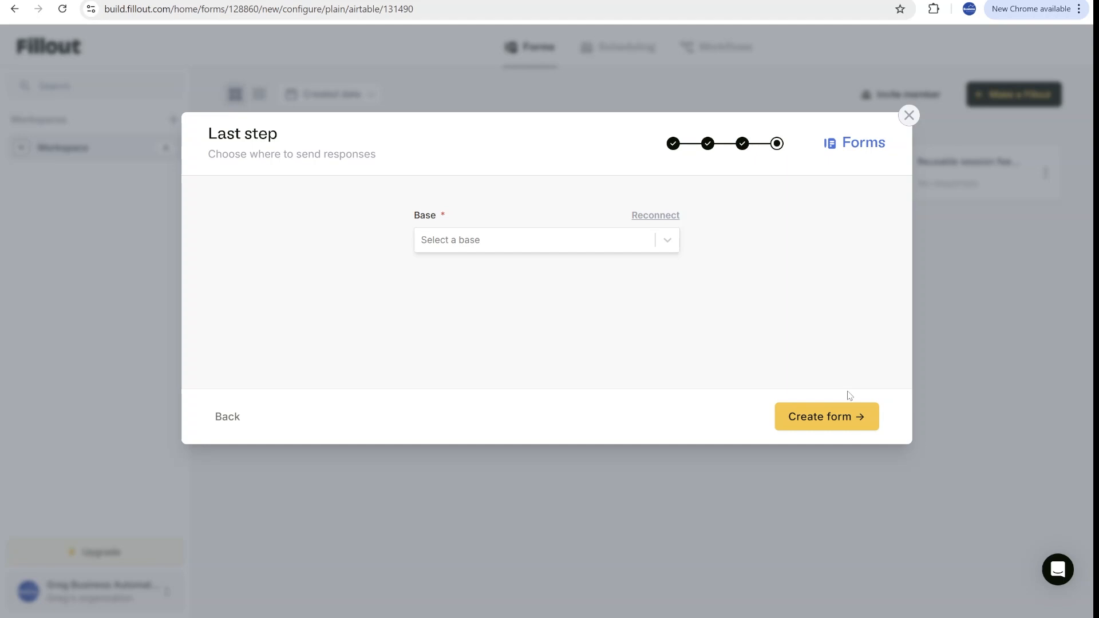
- Link the form to the Advertising Agency Portal base's Customers table and create it
left_click(533, 239)
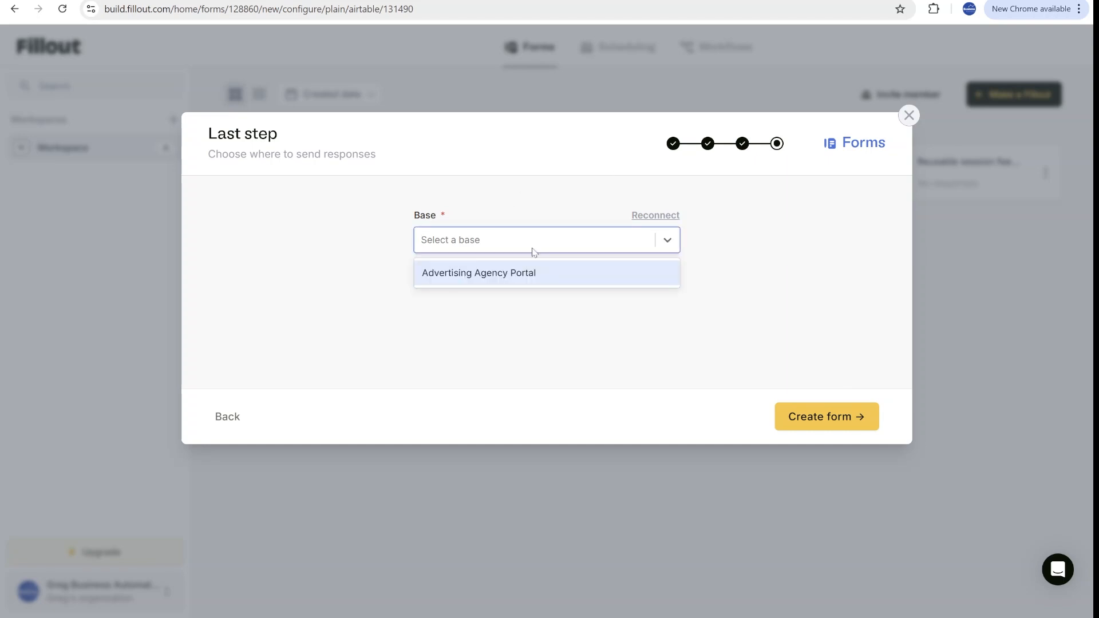
left_click(479, 273)
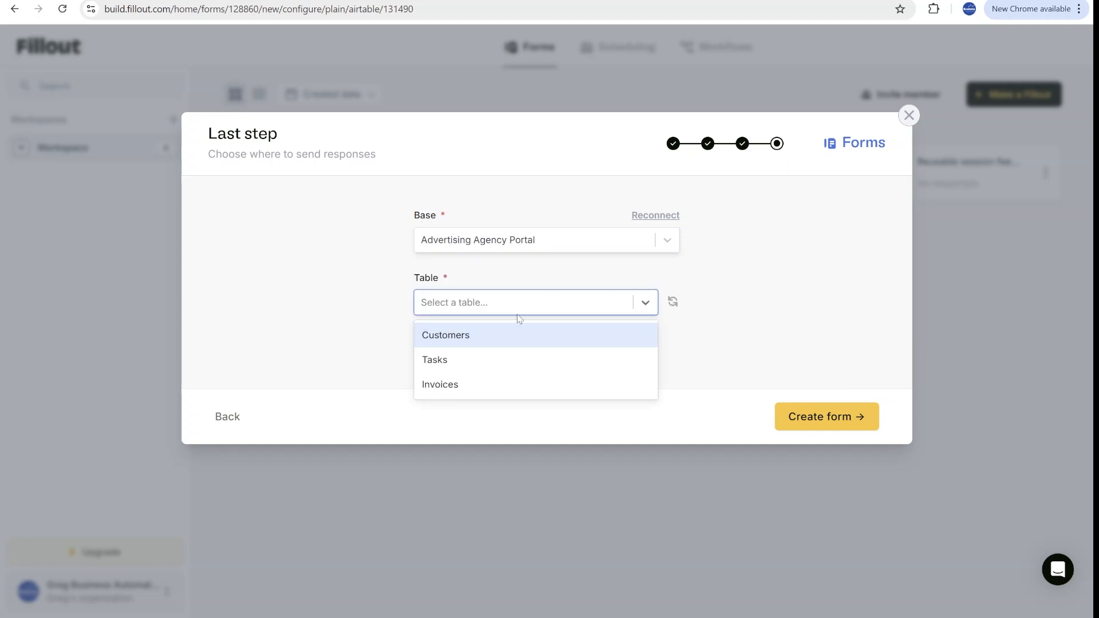
left_click(445, 336)
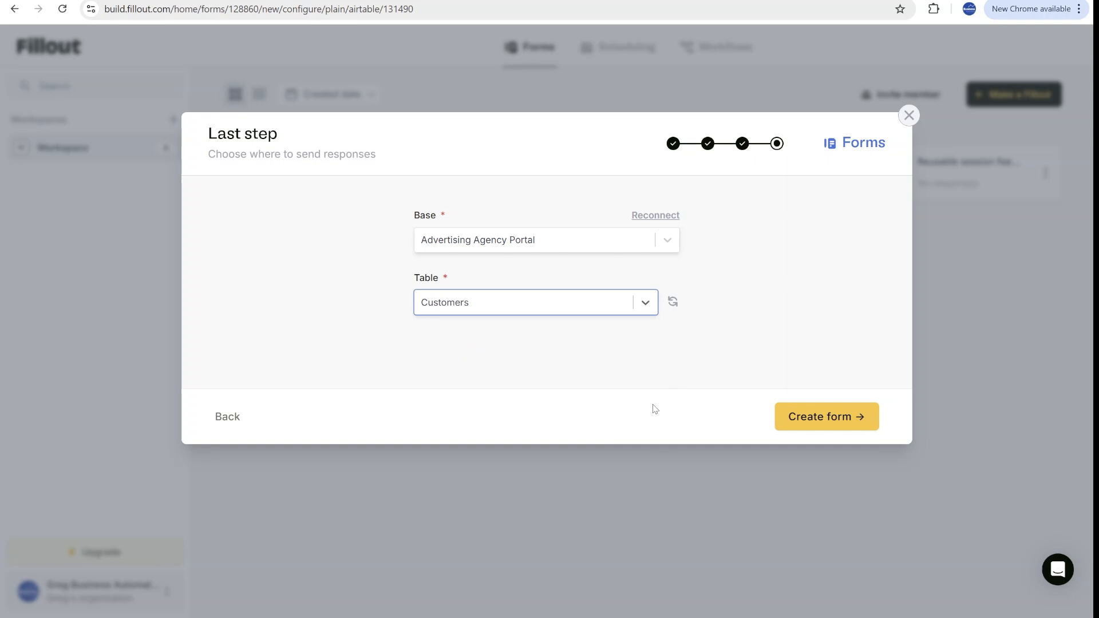
left_click(826, 417)
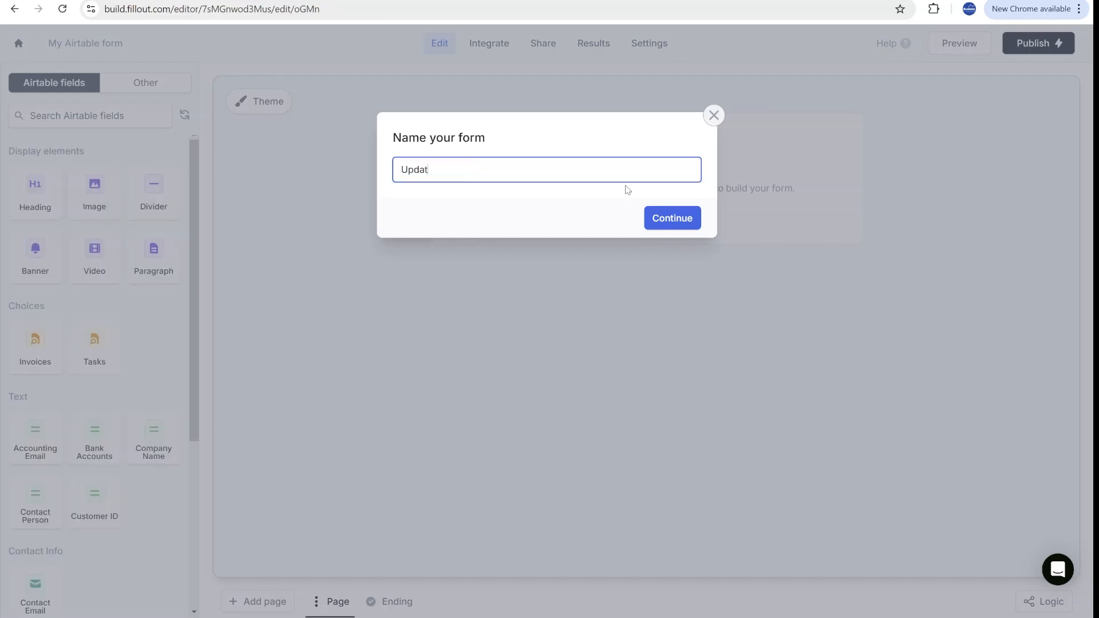
- Finish the heading as 'Update your data' and add the Airtable fields including Brand Guide
left_click(671, 217)
type("Update your")
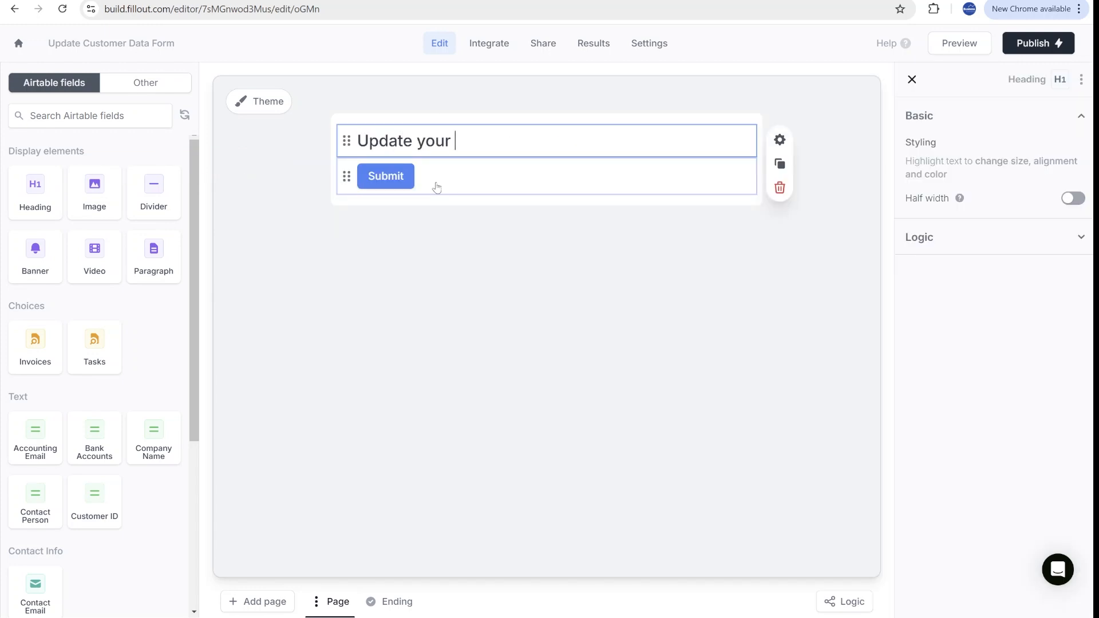
type("data")
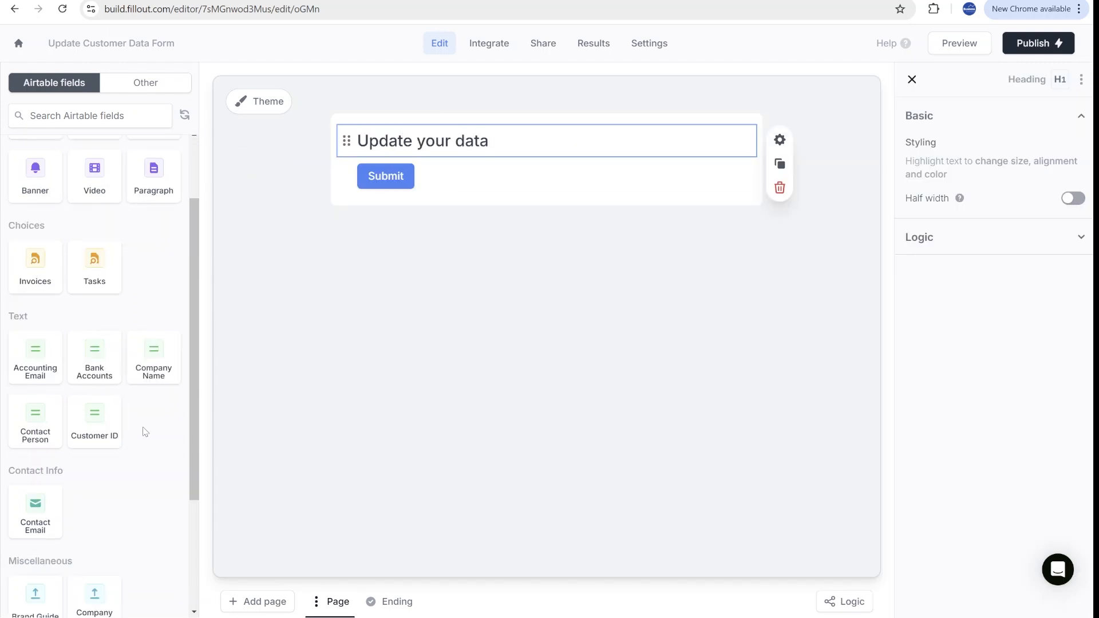
scroll("down", 3)
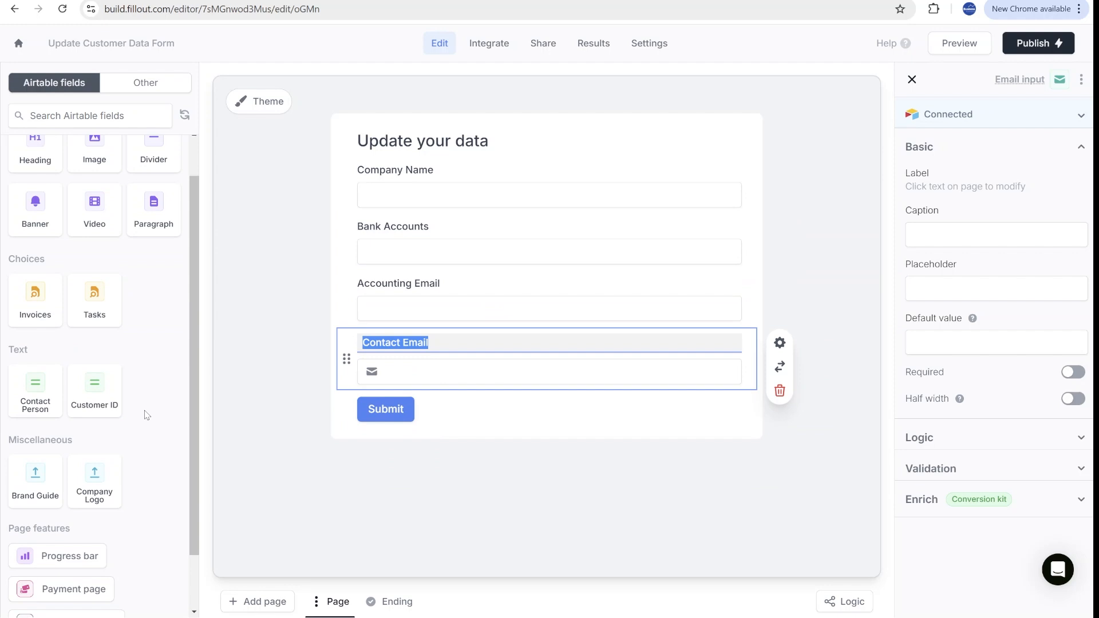
left_click(34, 476)
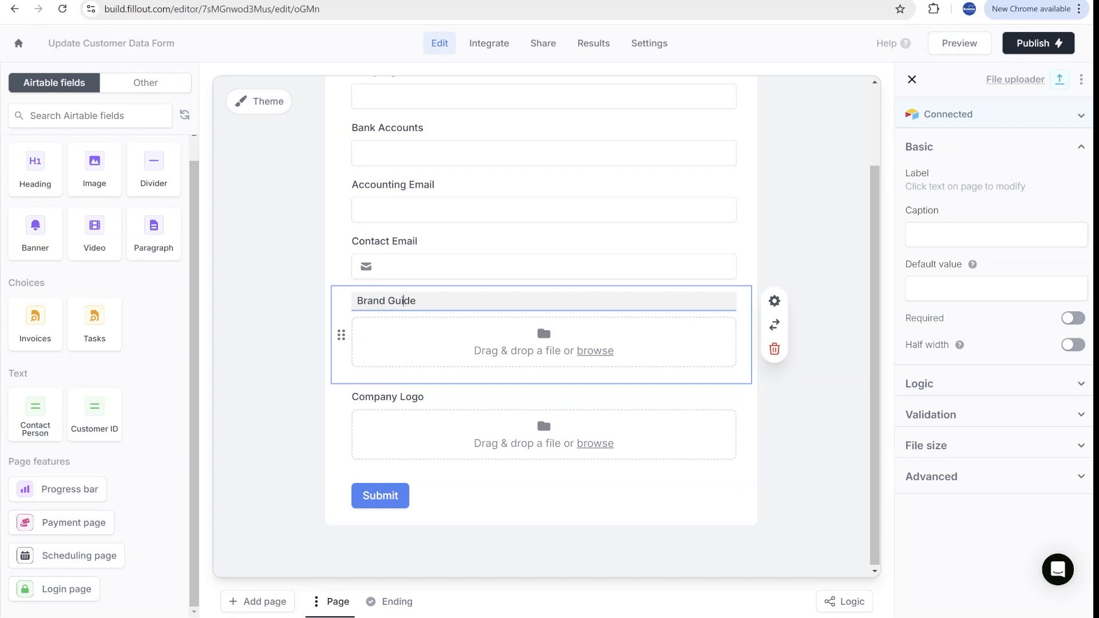
- Make the Contact Email question required and review the remaining fields
left_click(545, 243)
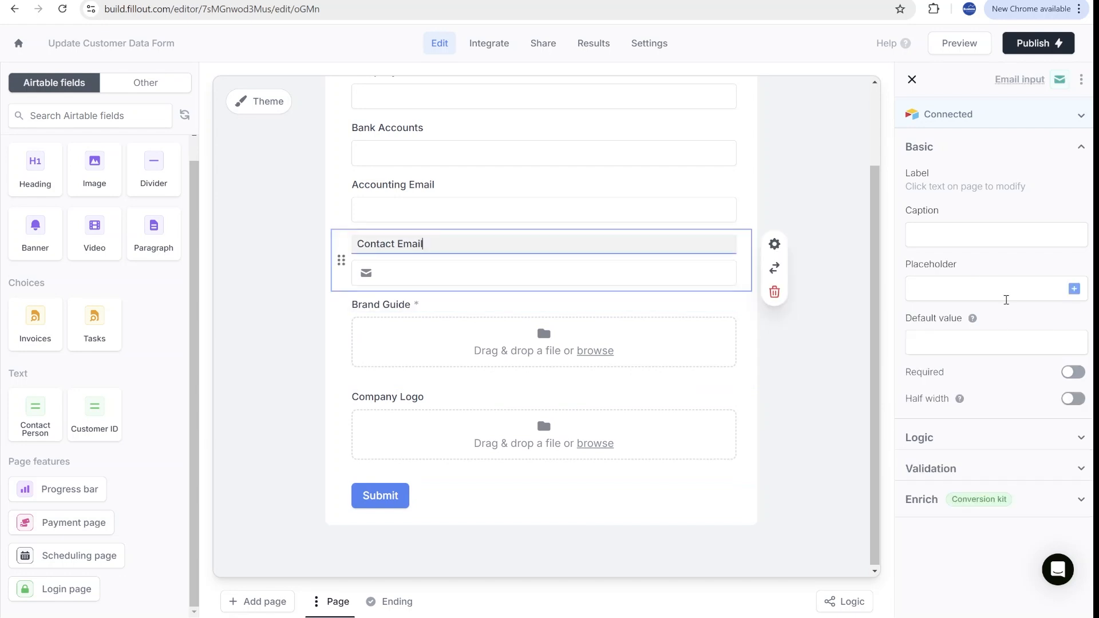
left_click(1073, 372)
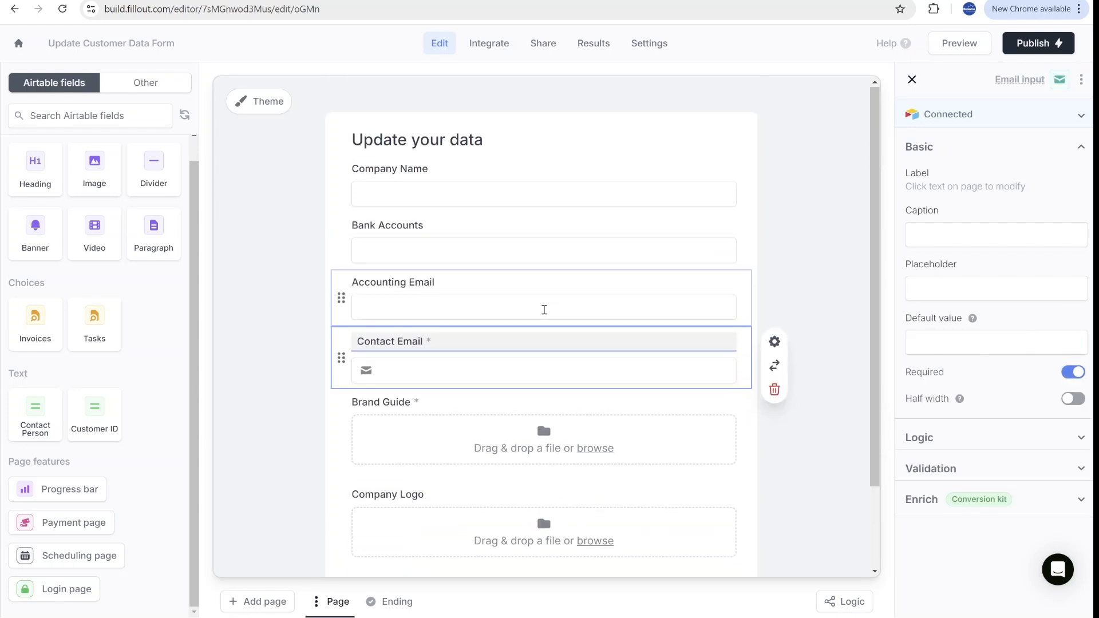
scroll("down", 3)
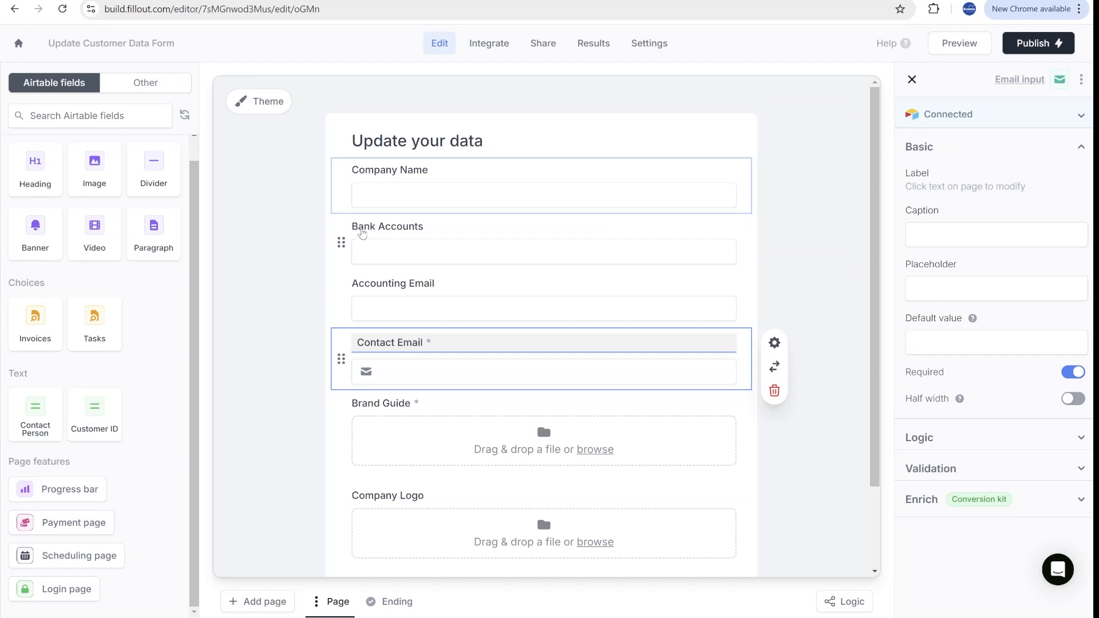
left_click(489, 42)
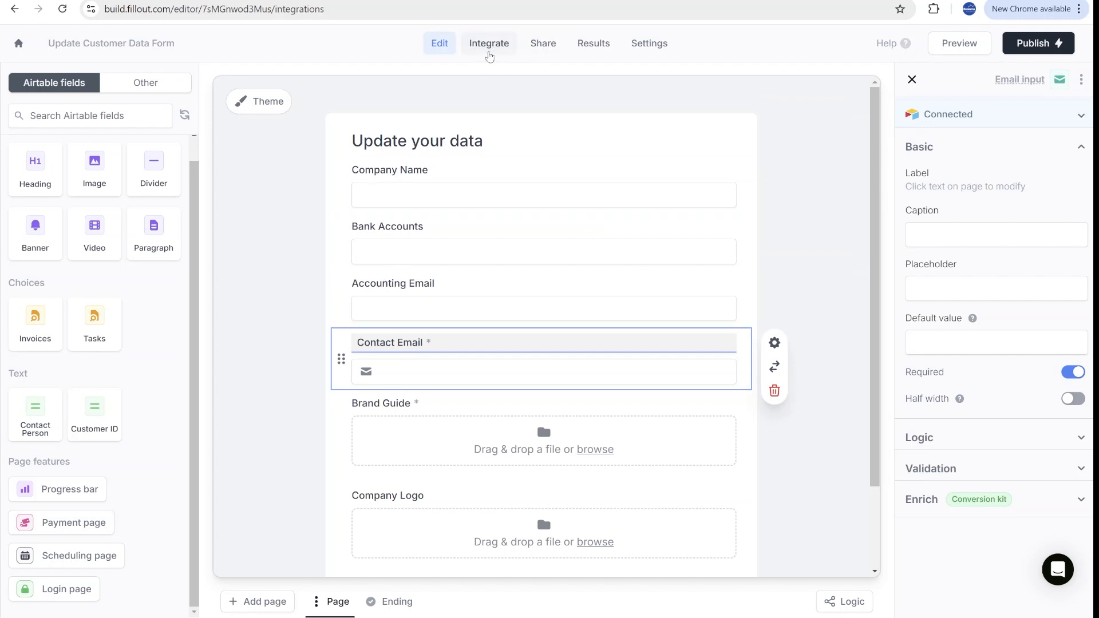
- Switch the Airtable connection to Update record and copy its record-link formula
left_click(489, 42)
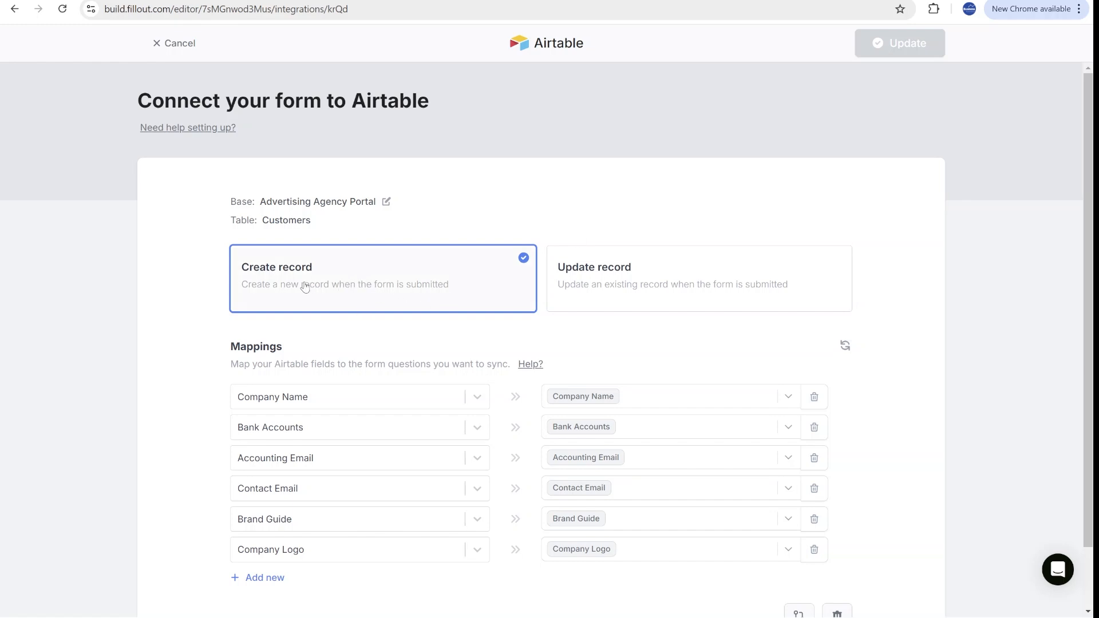
mouse_move(688, 312)
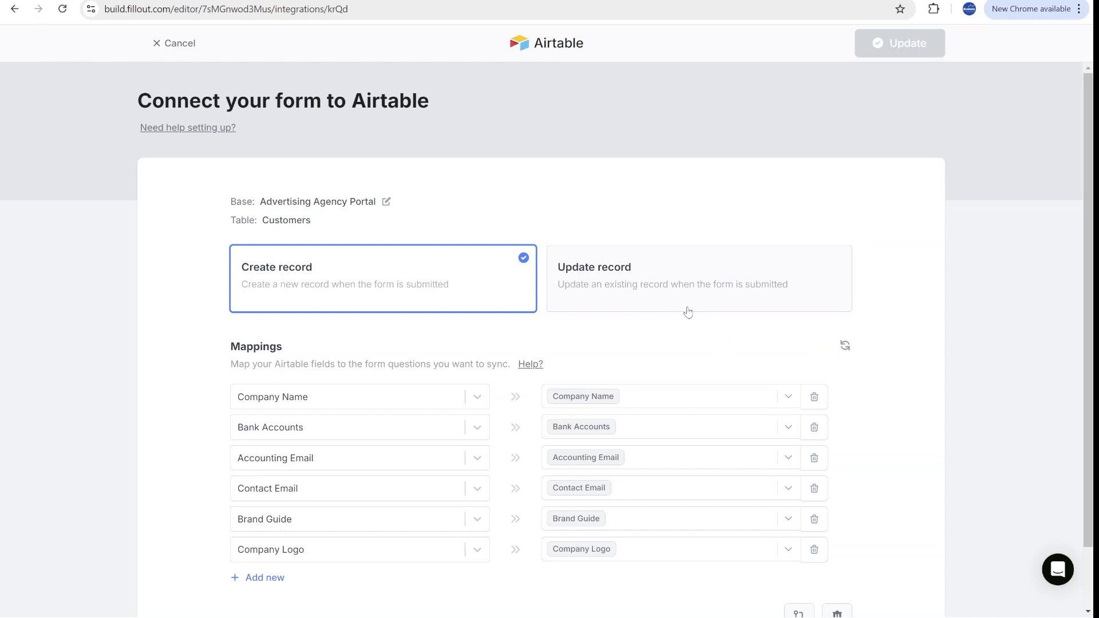
left_click(697, 279)
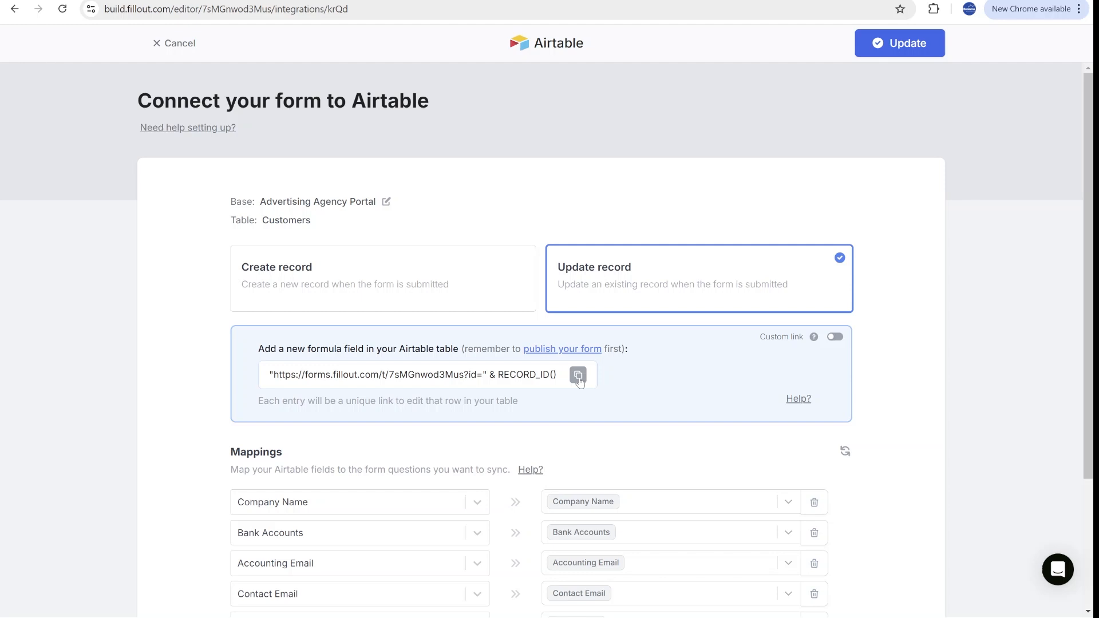
left_click(576, 374)
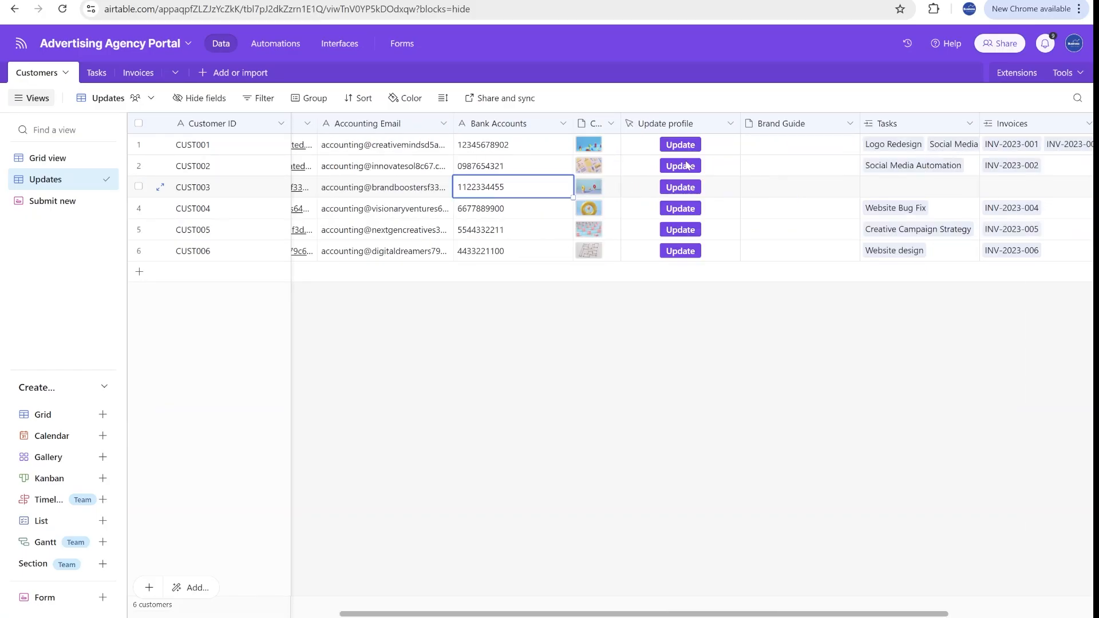
- Create a 'Form to update' formula field with the Fillout URL & RECORD_ID(), then follow CUST004's link
scroll("right", 3)
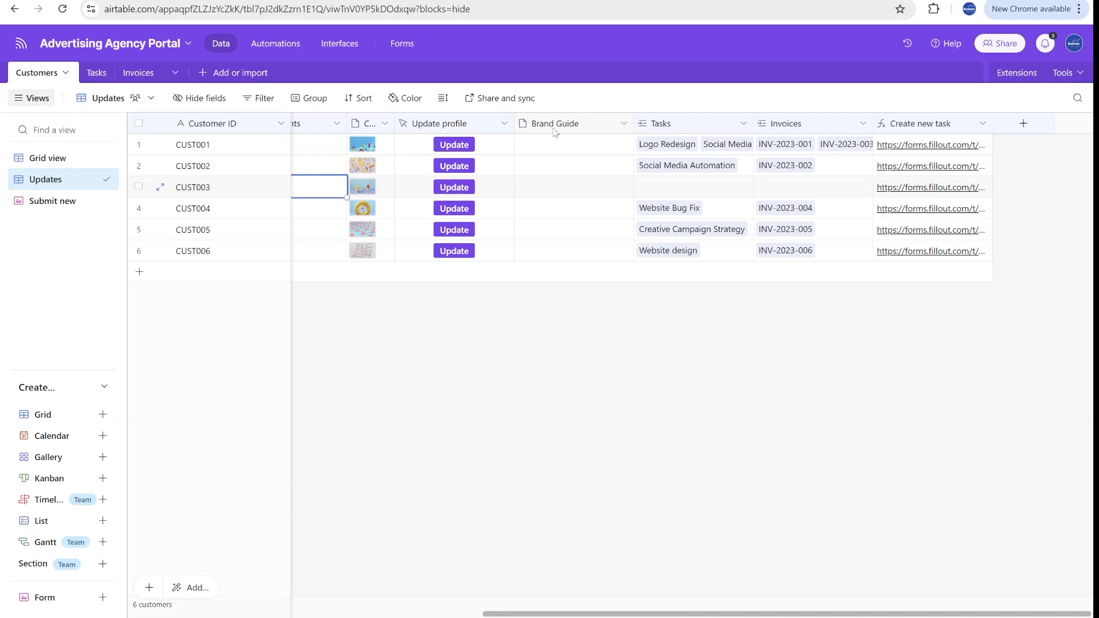
left_click(622, 124)
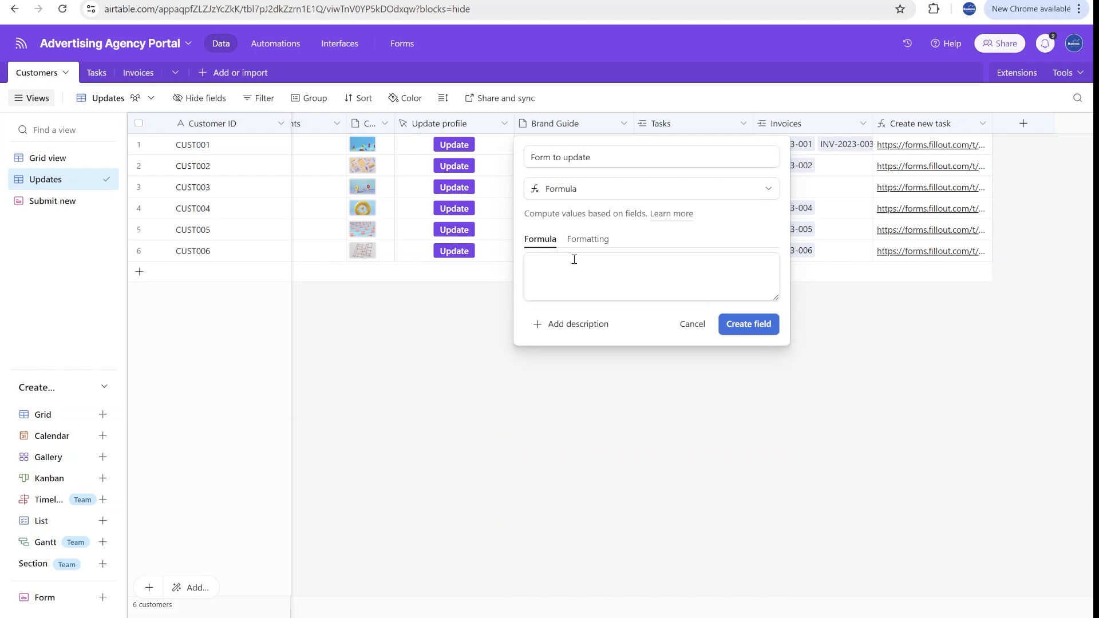
type("\"https://forms.fillout.com/t/7sMGnwod3Mus?id=\" & RECORD_ID()")
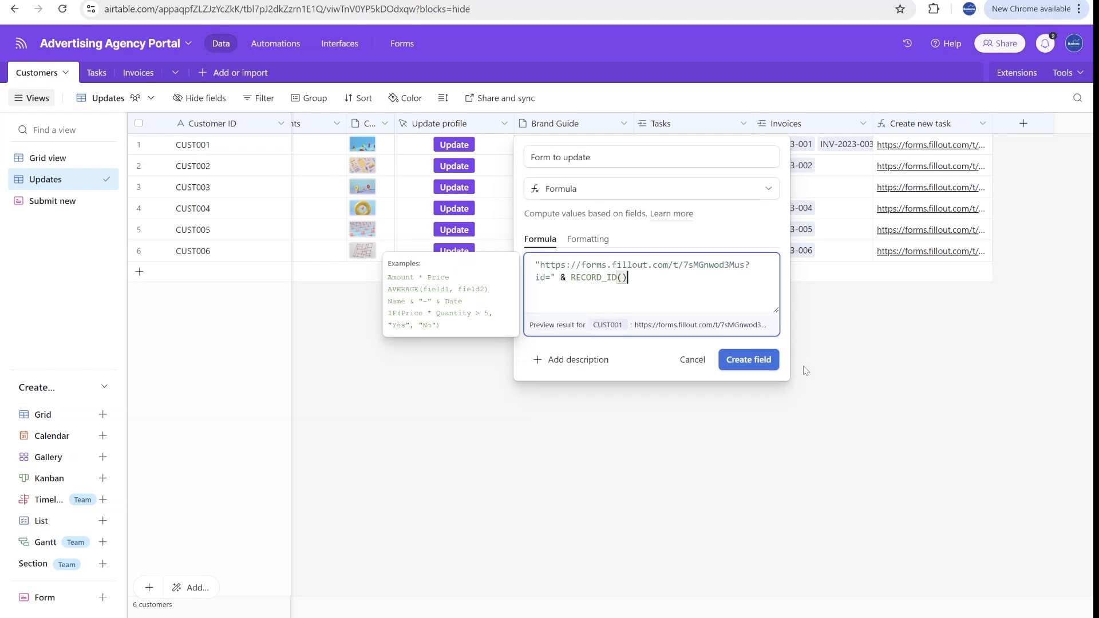
left_click(747, 359)
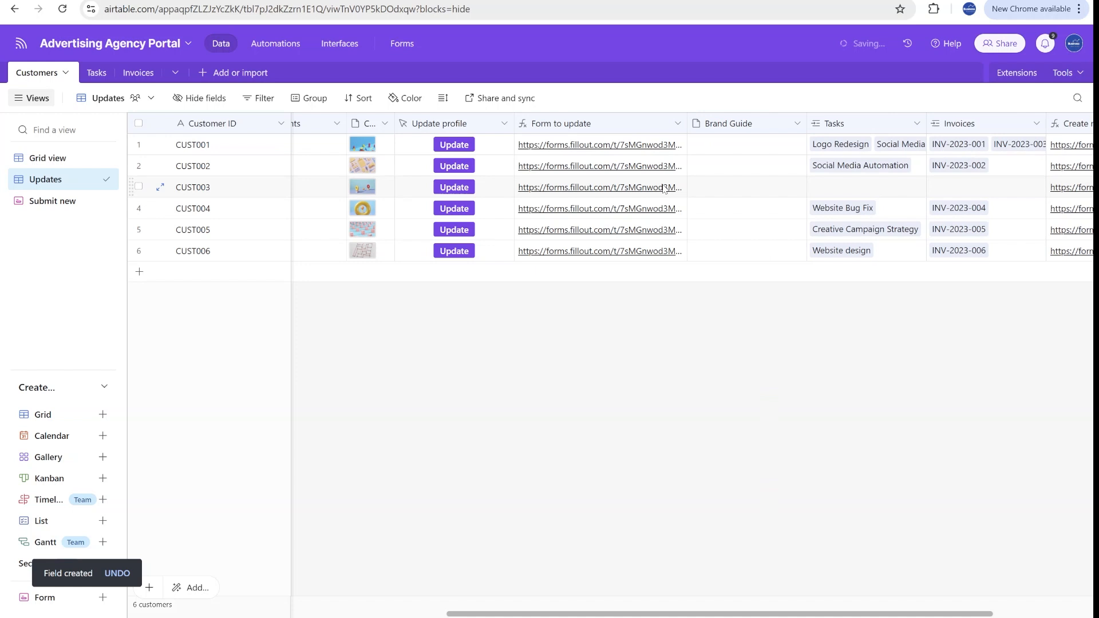
left_click(588, 209)
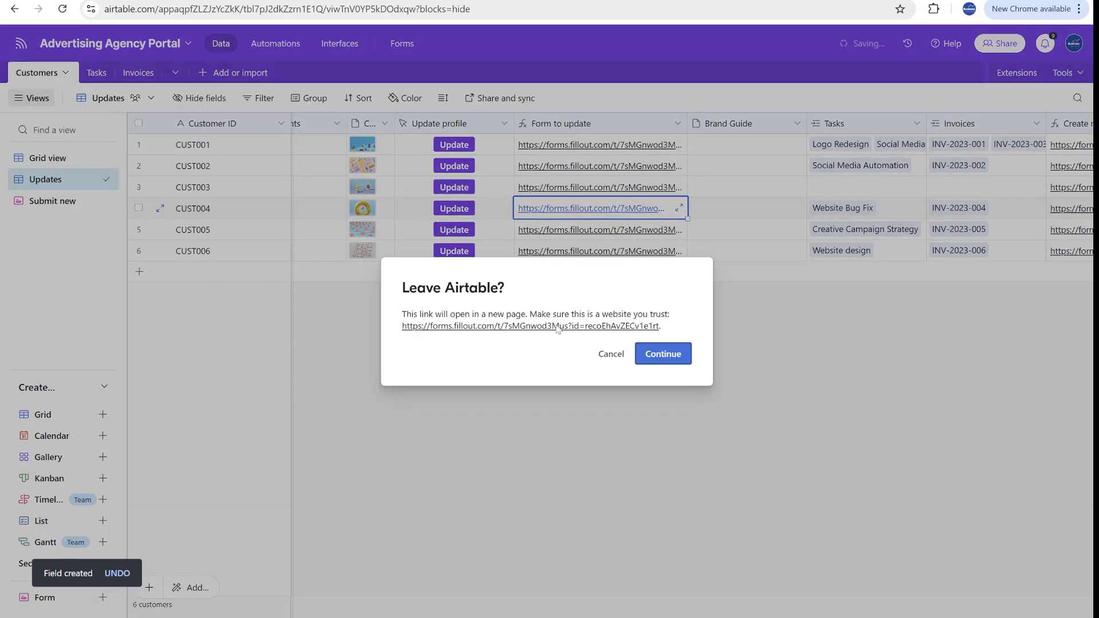
- Confirm leaving Airtable for CUST004's link and save the update-record connection
left_click(661, 353)
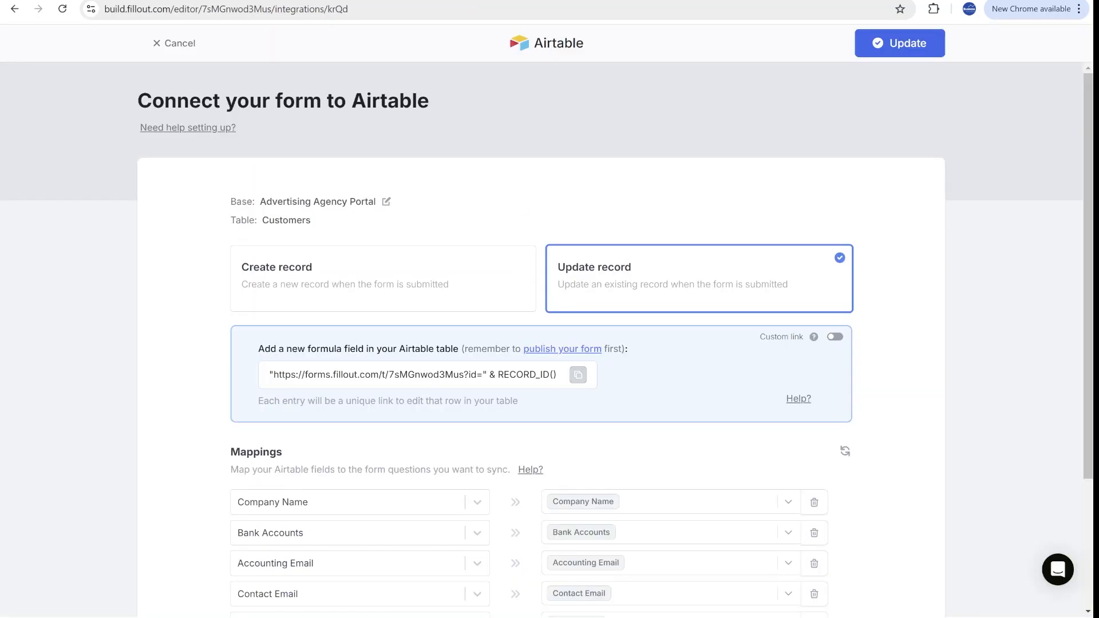
left_click(899, 42)
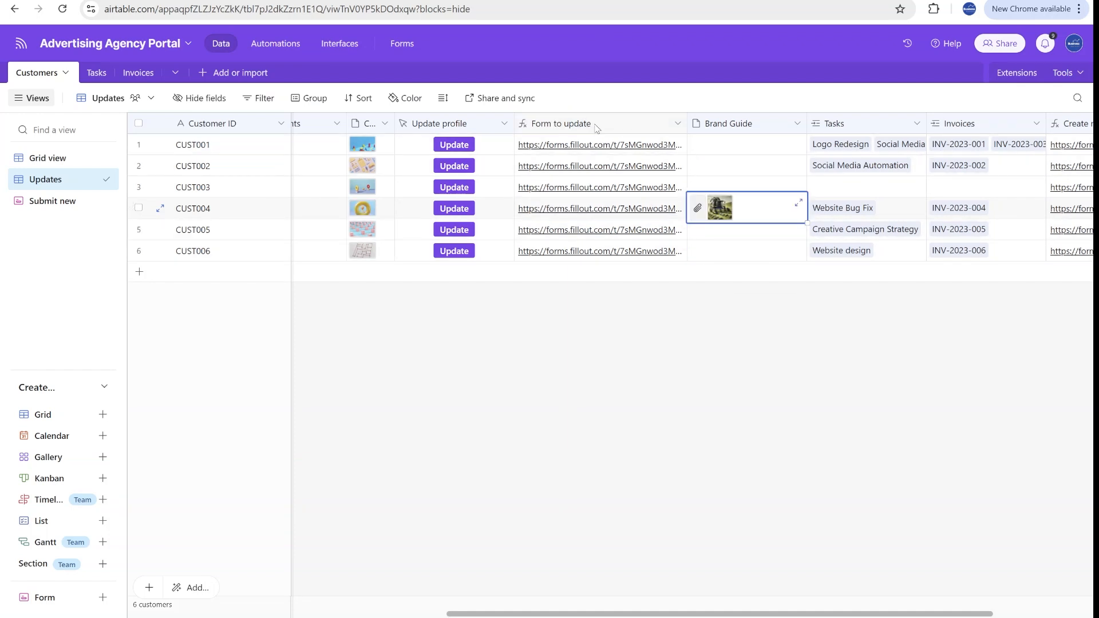
- Convert Form to update into an 'Update here' button opening each record's Fillout URL
left_click(643, 124)
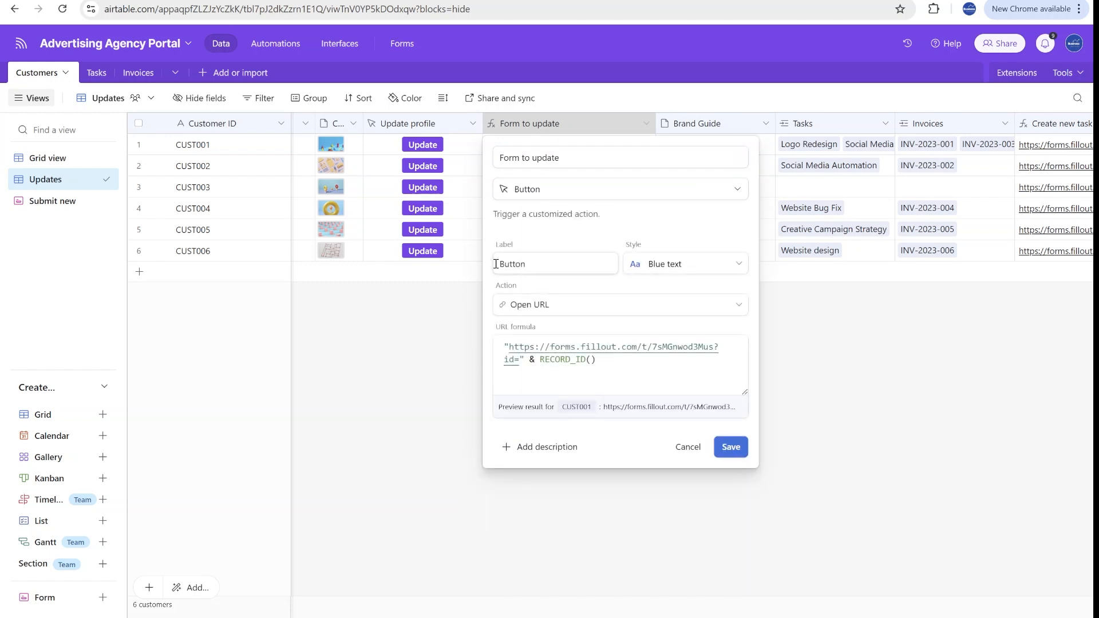
type("Update here")
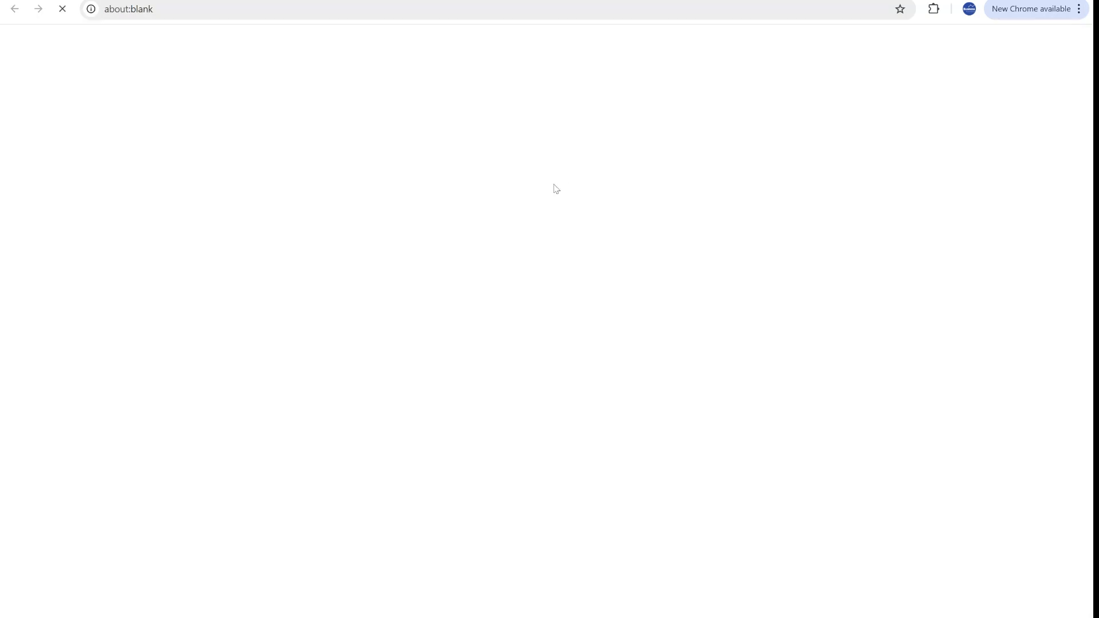
type("forms.fillout.com/t/7sMGnwod3Mus?id=recsxYmgu1tevOlSJ")
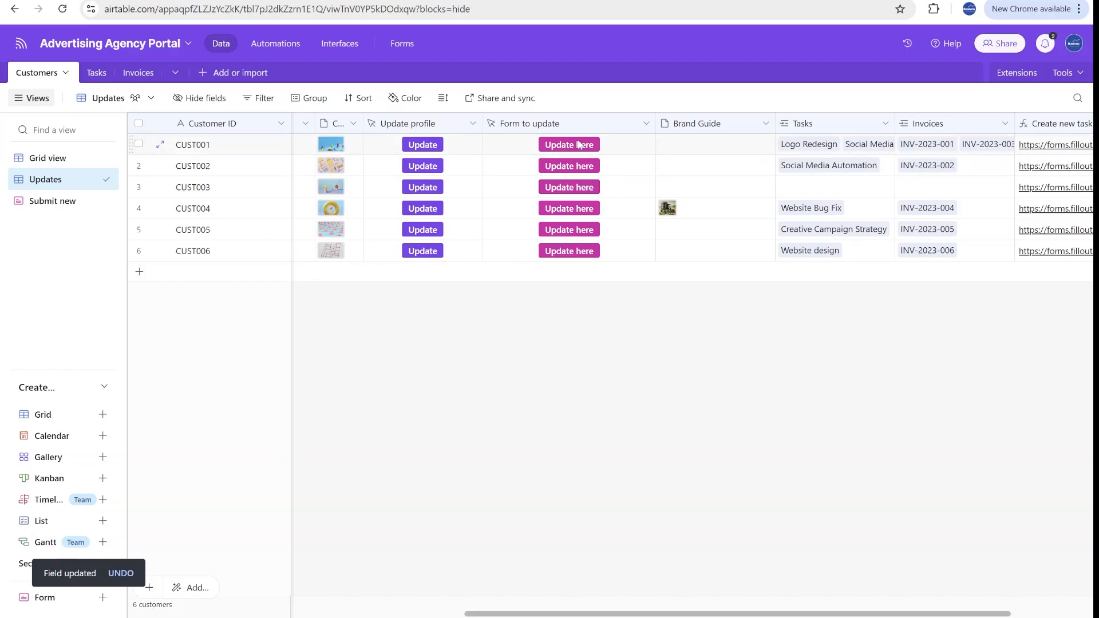
- Use CUST001's Update here button to view its prefilled company details form
left_click(569, 145)
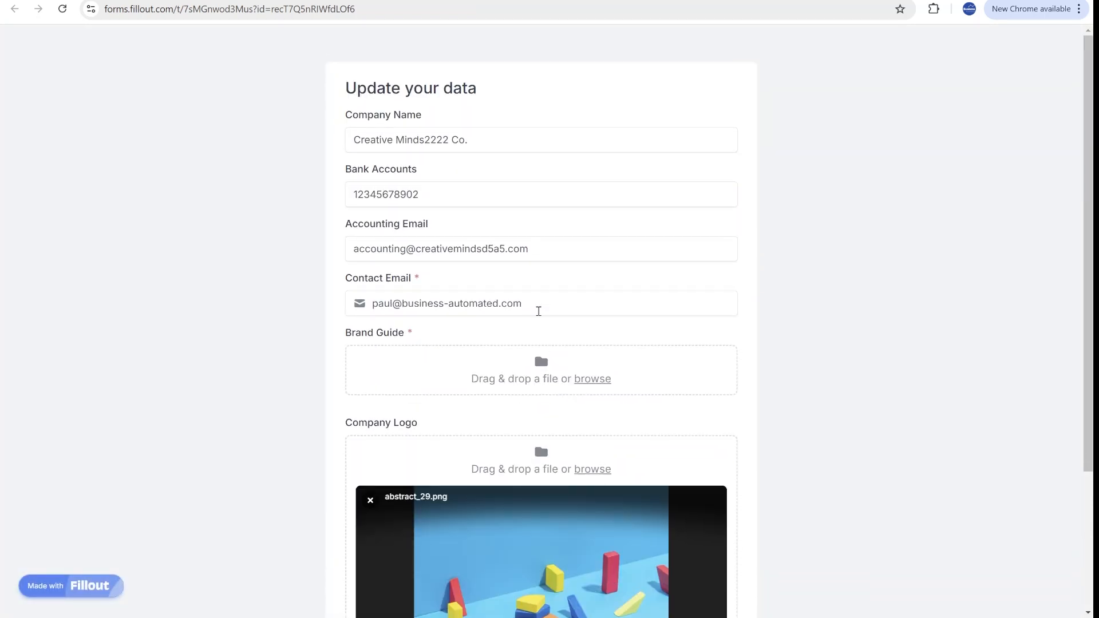
scroll("down", 3)
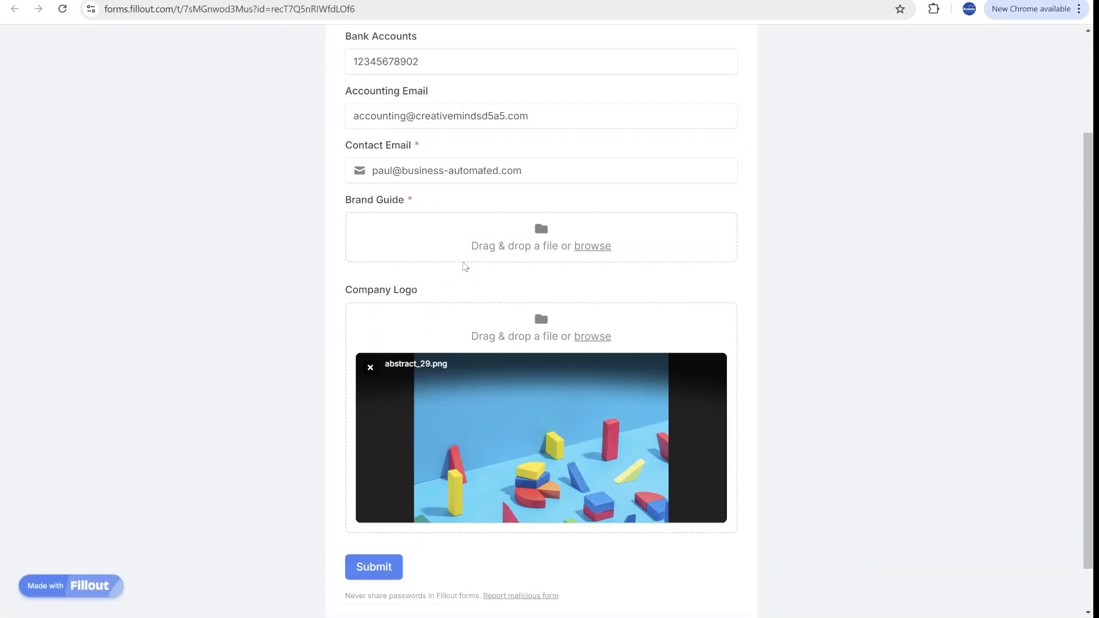